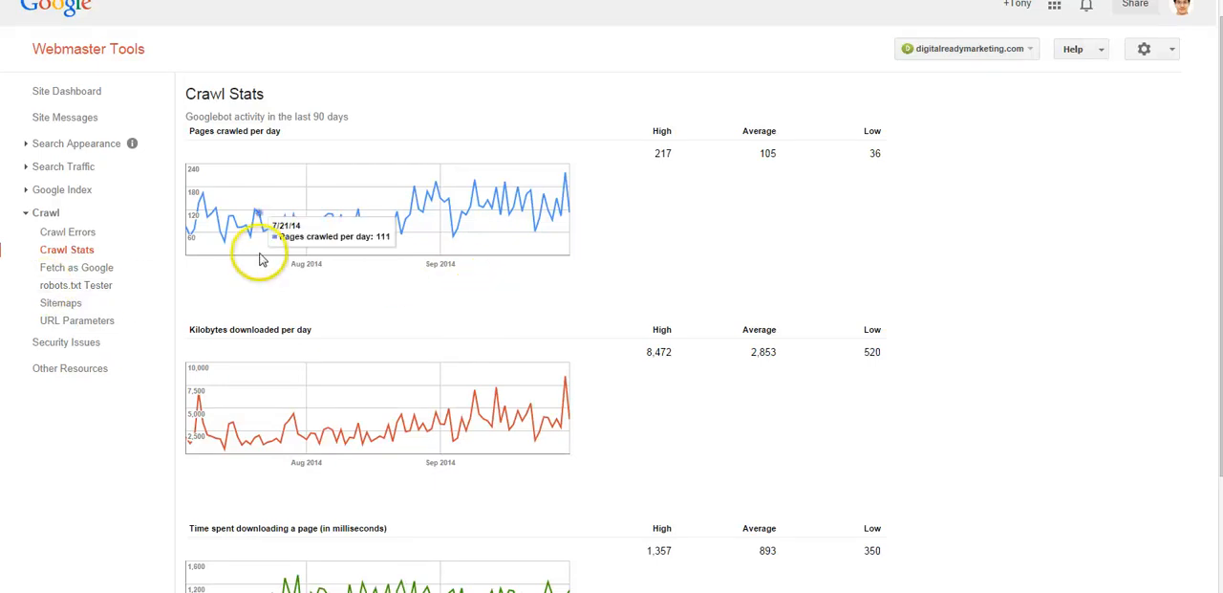
mouse_move(140, 258)
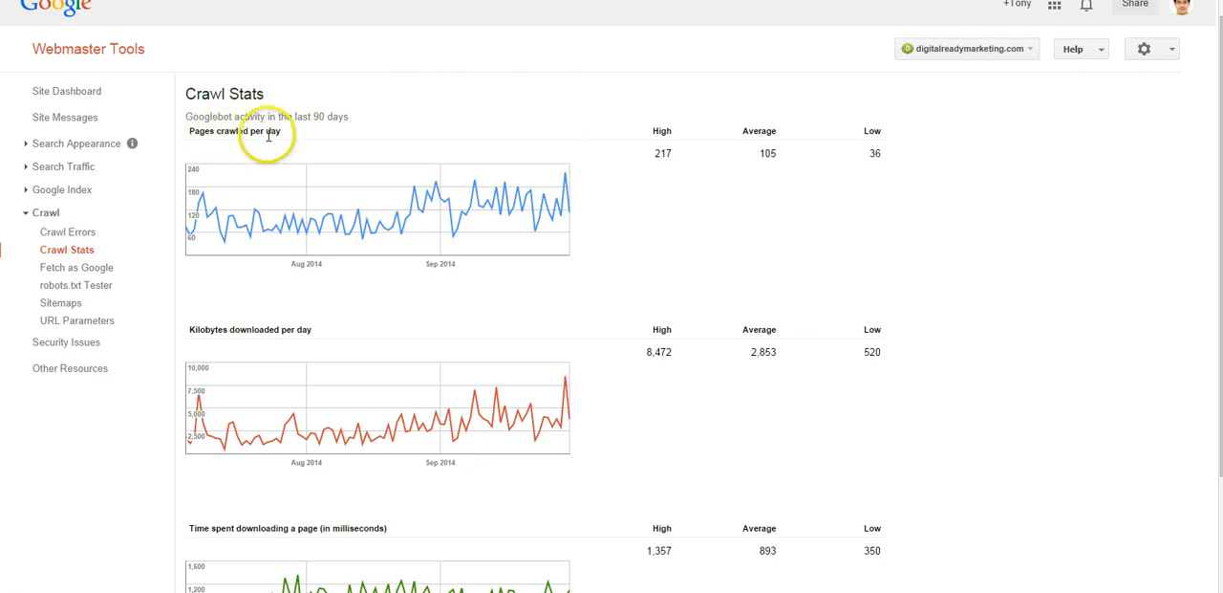
mouse_move(342, 343)
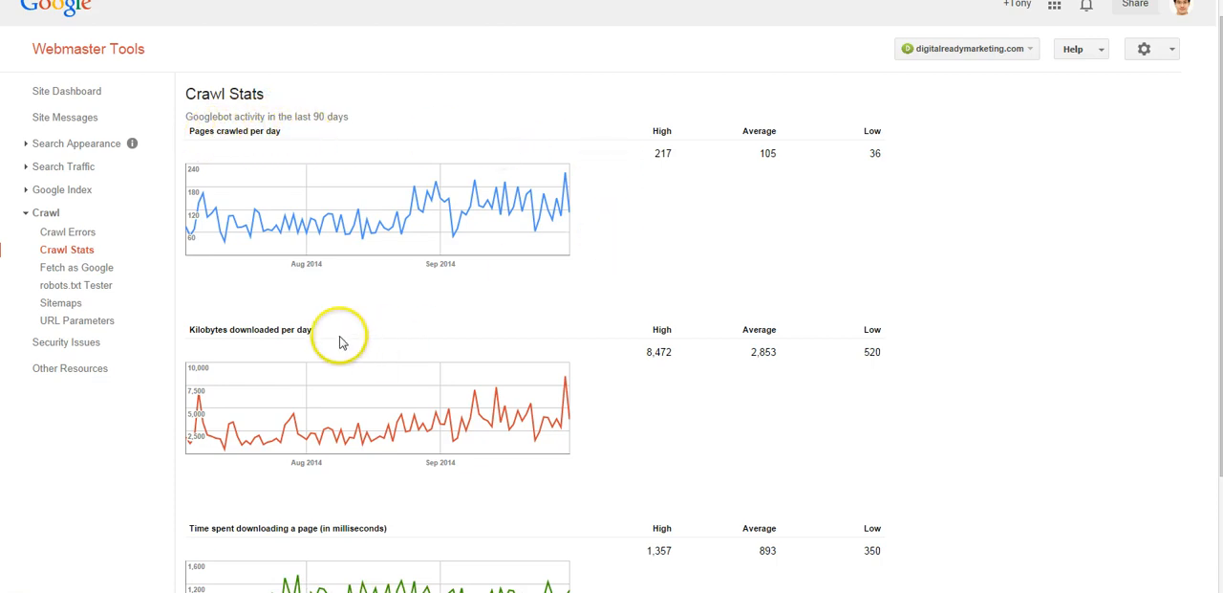
scroll(down, 3)
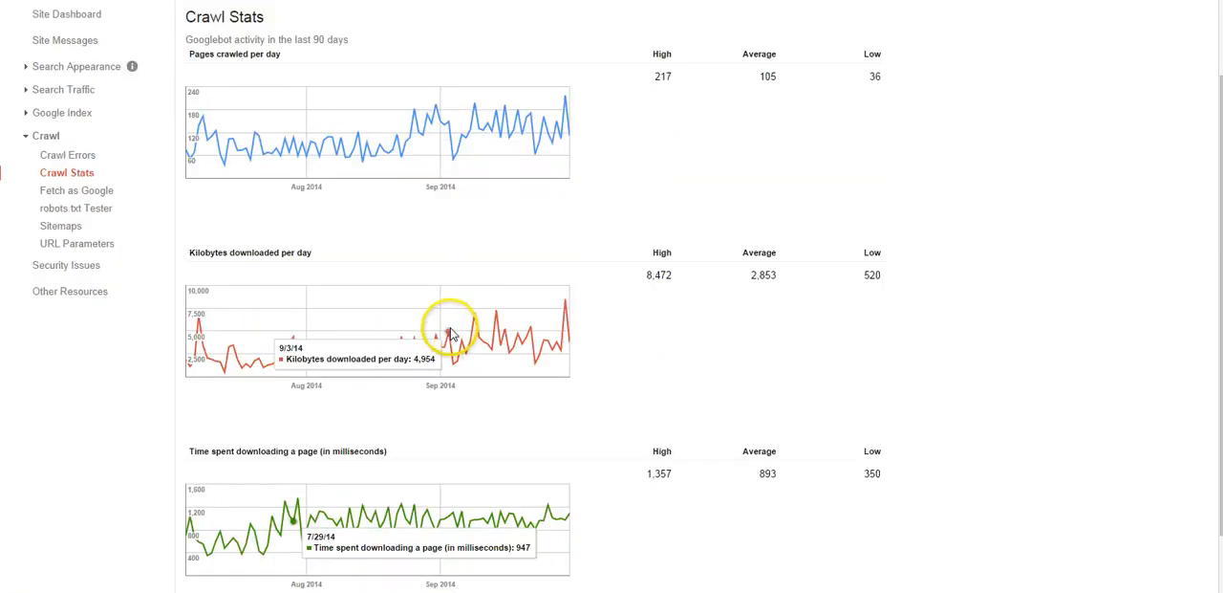
scroll(down, 3)
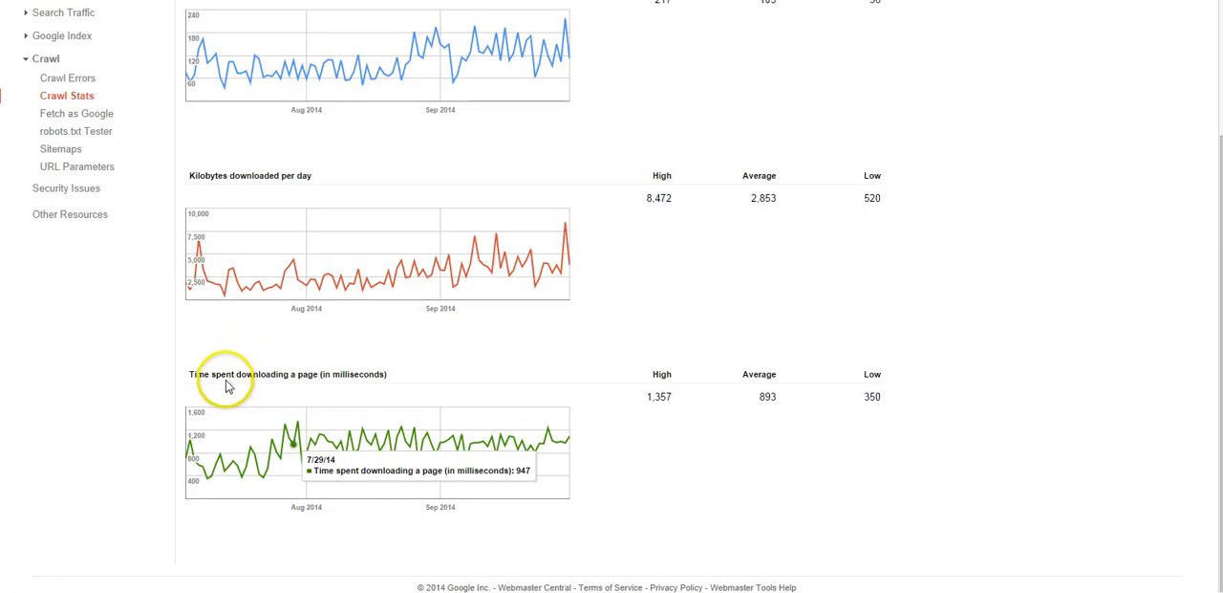
mouse_move(427, 395)
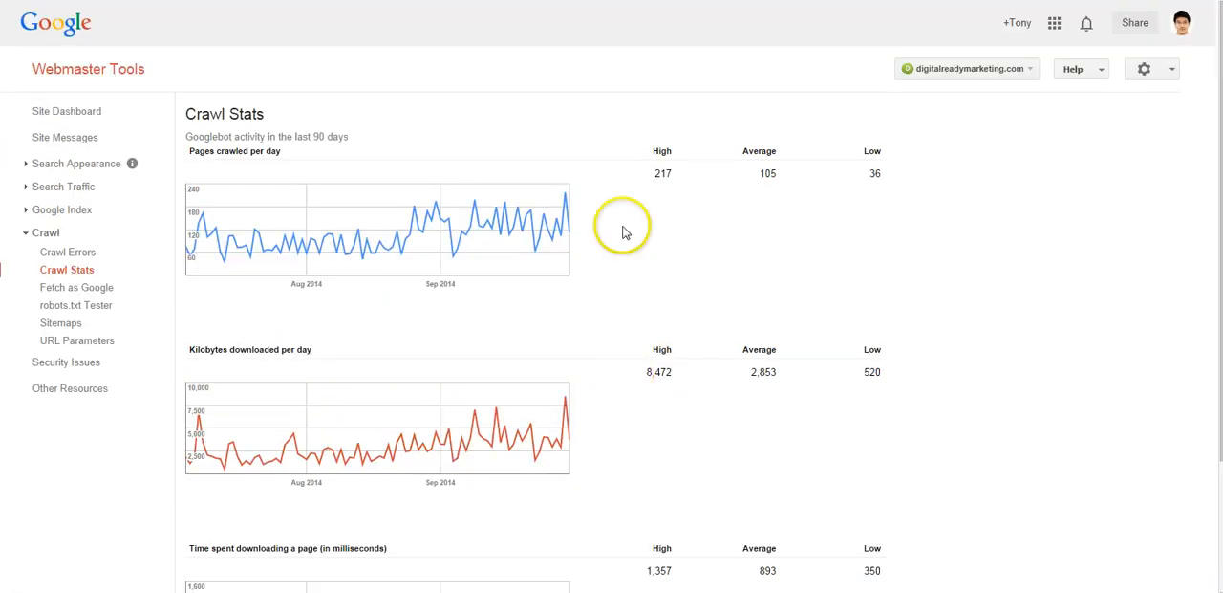
mouse_move(512, 167)
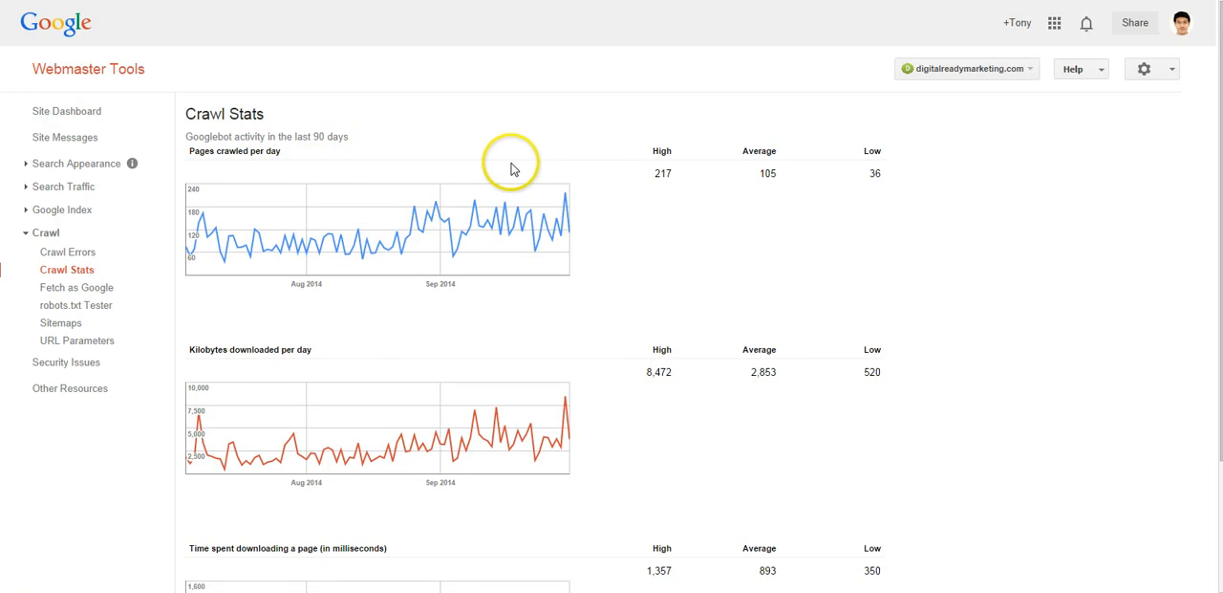
mouse_move(266, 237)
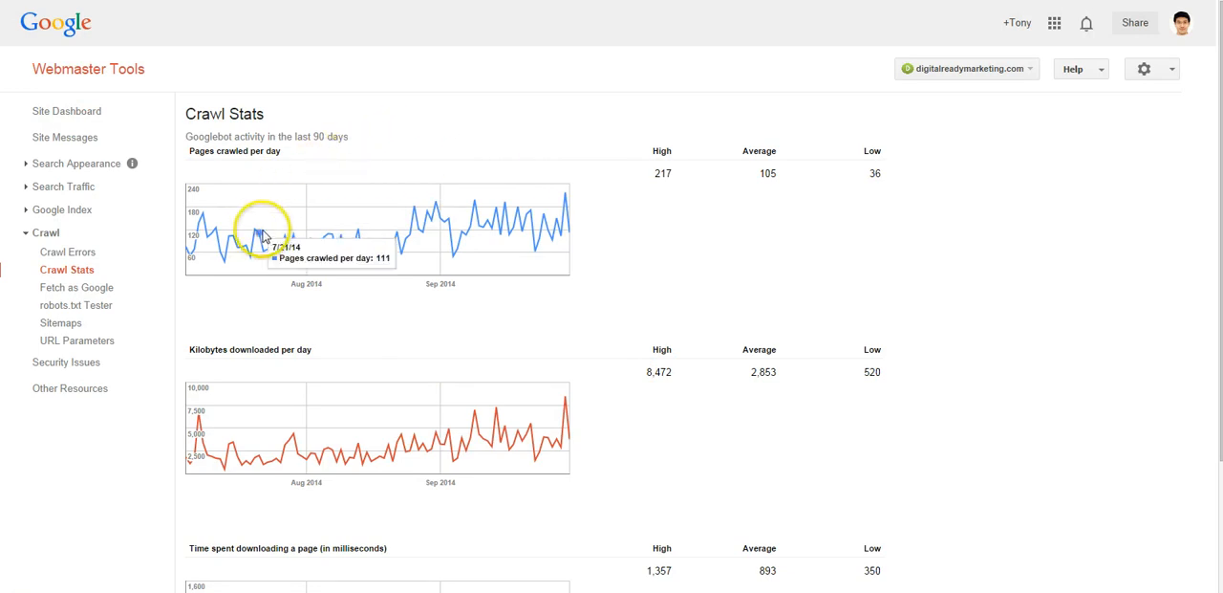
mouse_move(564, 239)
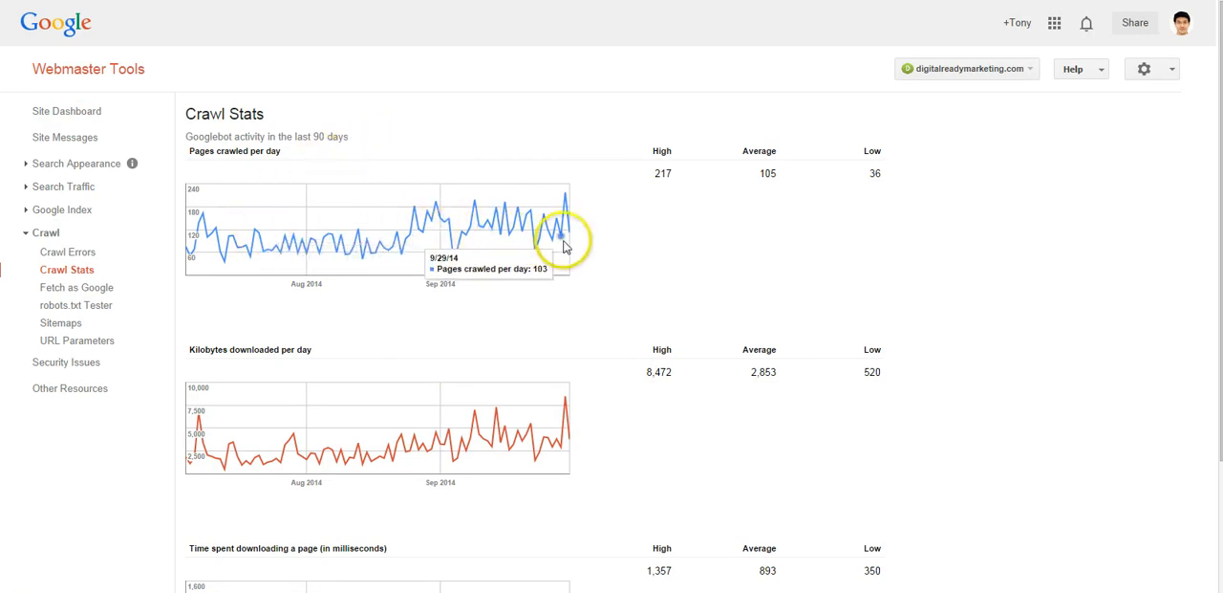
mouse_move(428, 236)
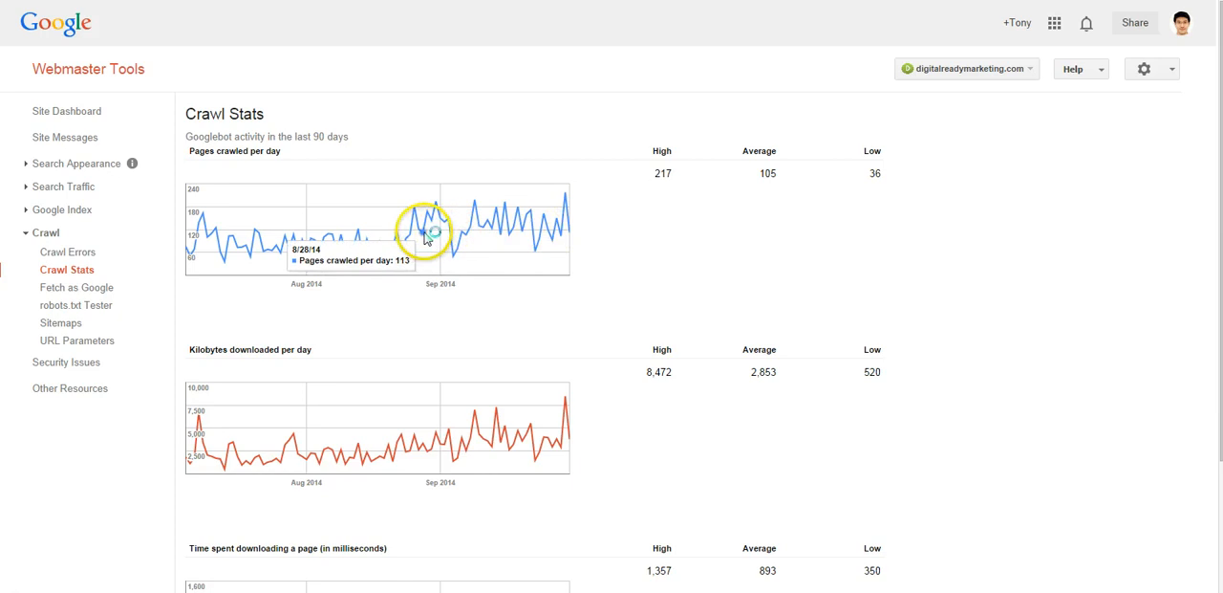
mouse_move(212, 236)
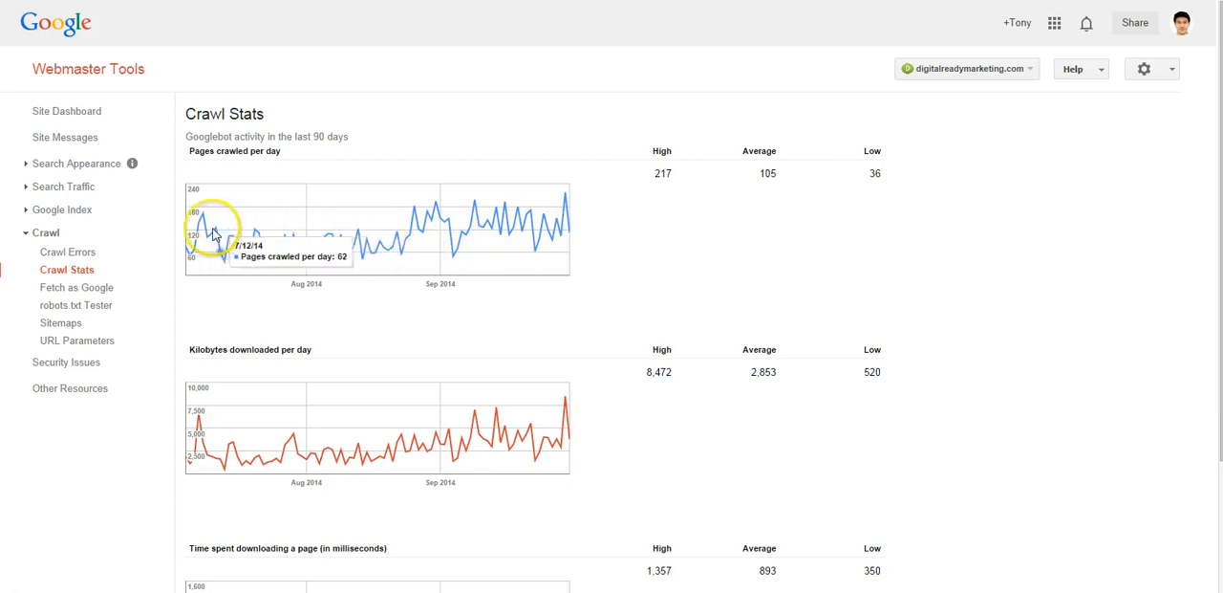
mouse_move(224, 234)
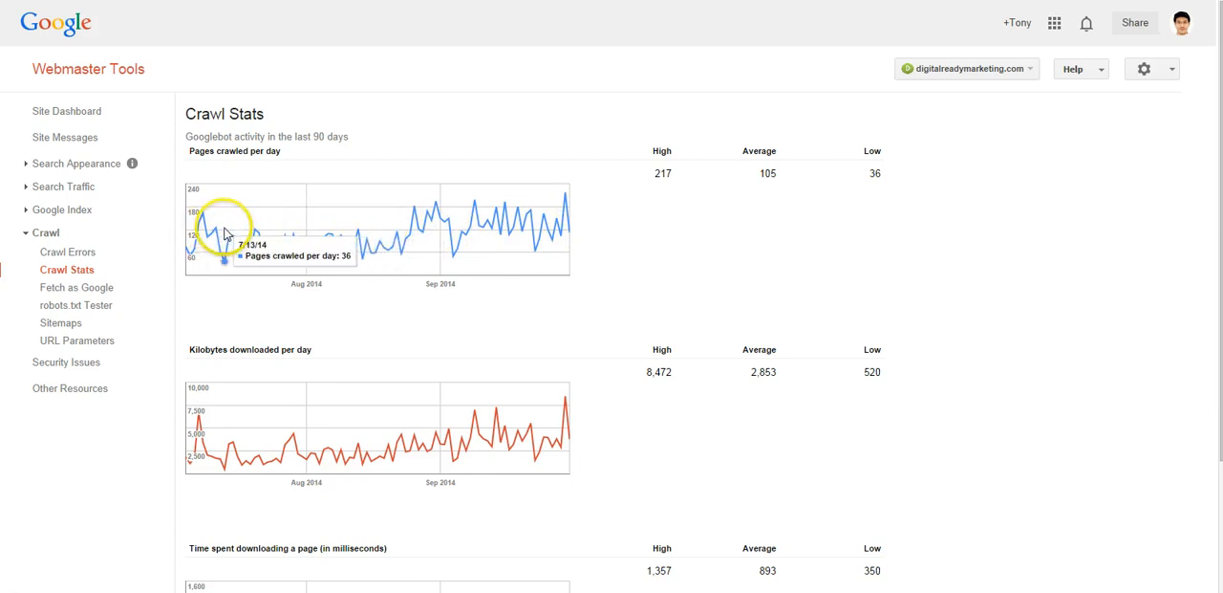
mouse_move(363, 237)
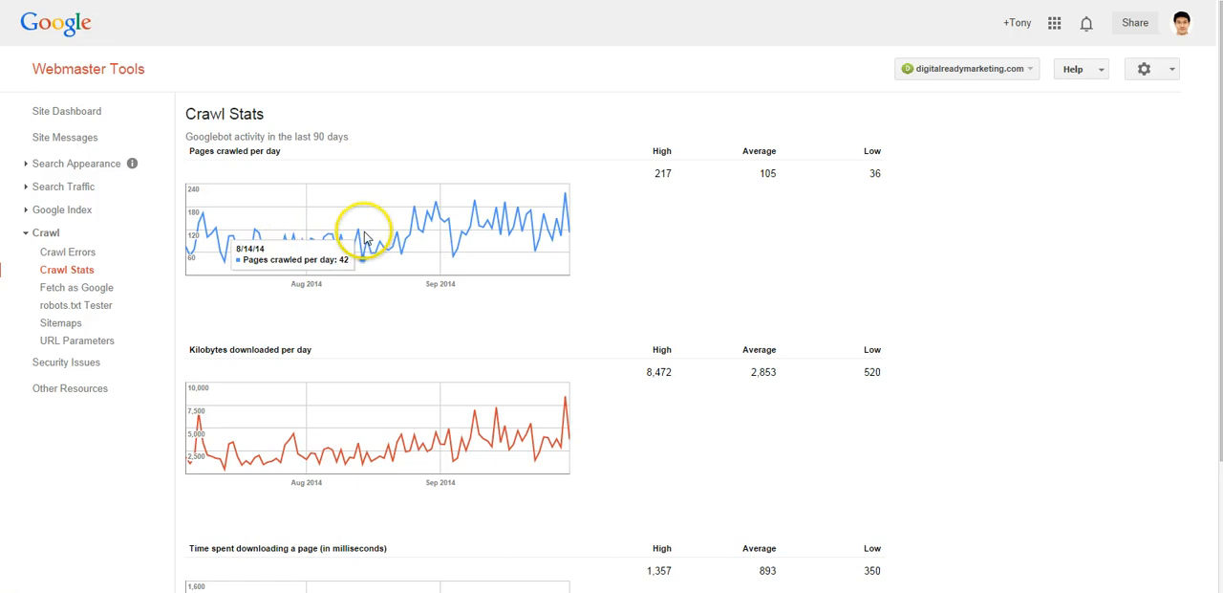
mouse_move(449, 239)
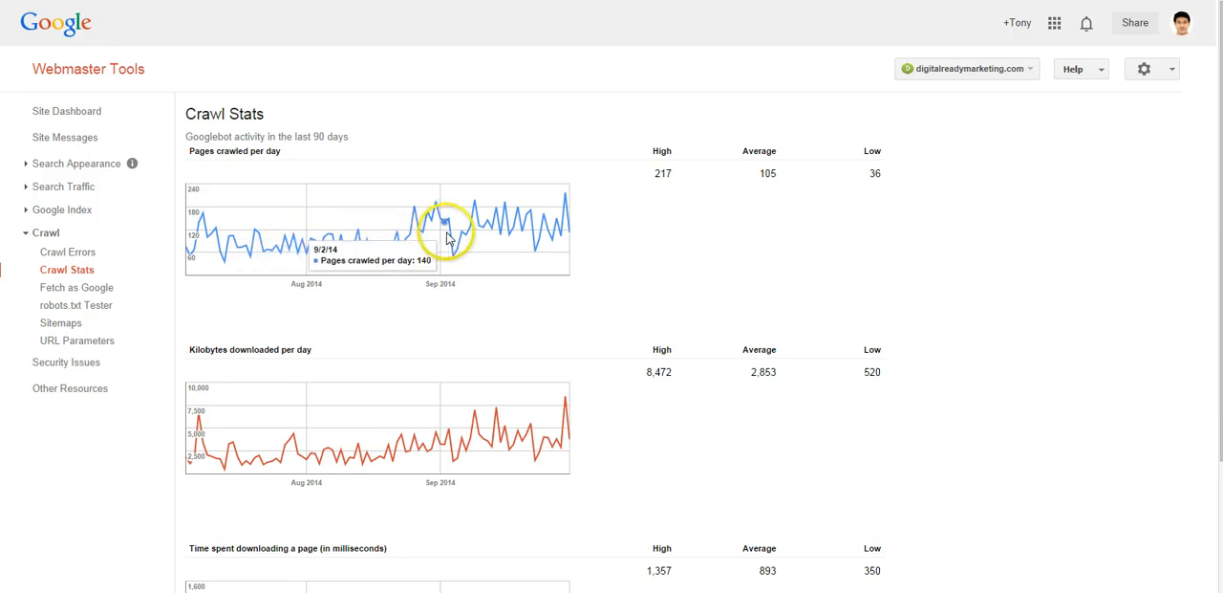
mouse_move(366, 242)
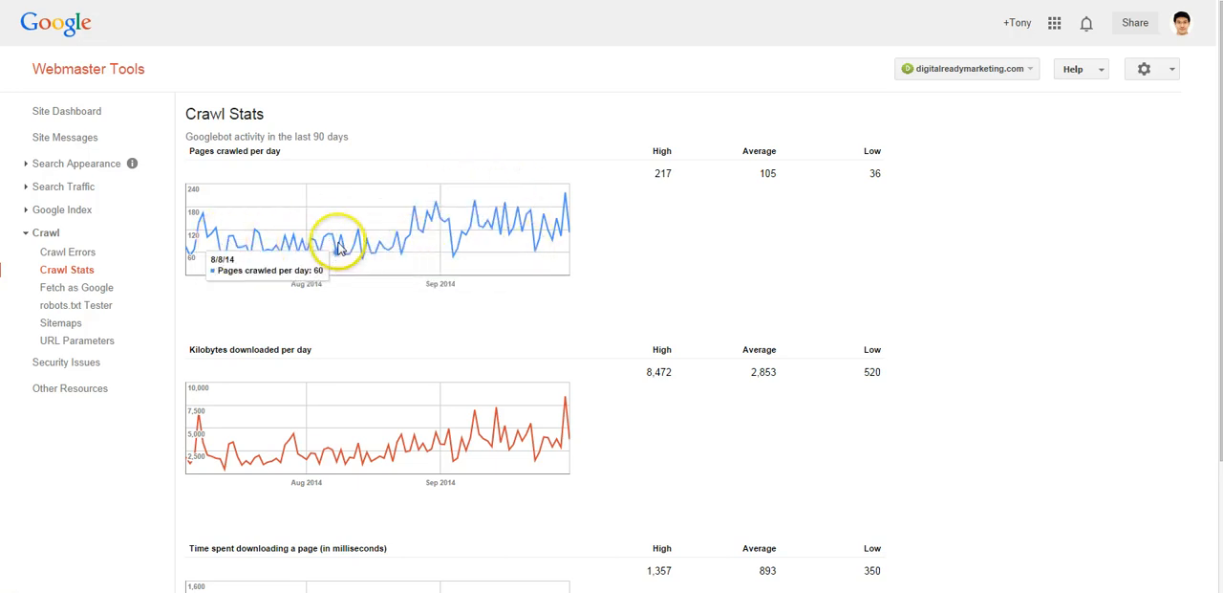
scroll(down, 3)
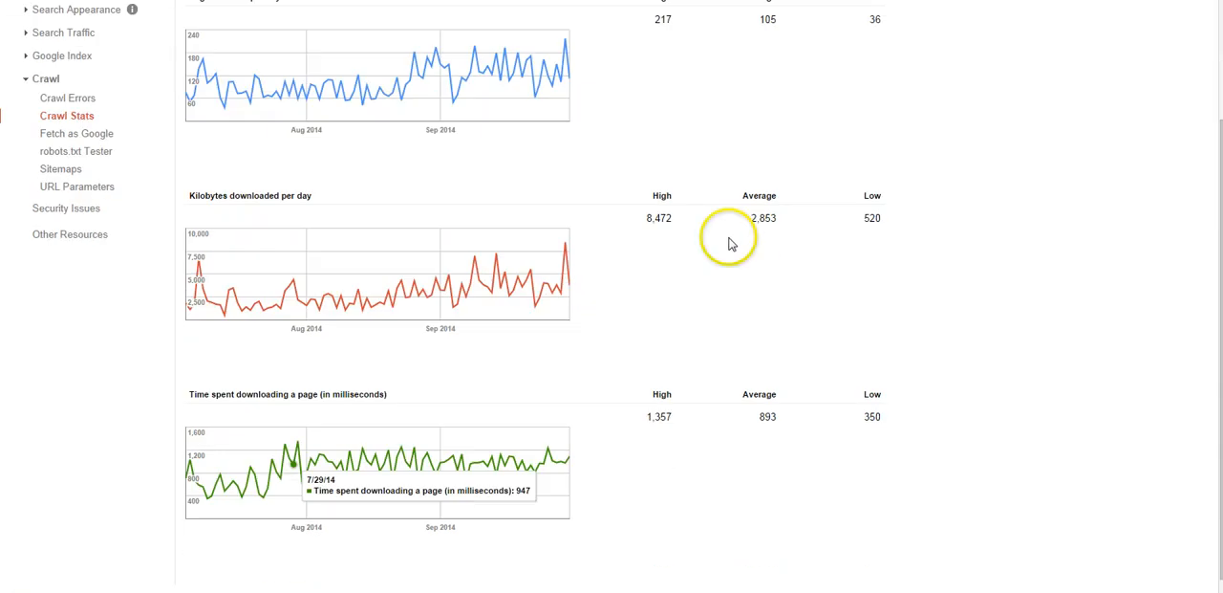
mouse_move(290, 208)
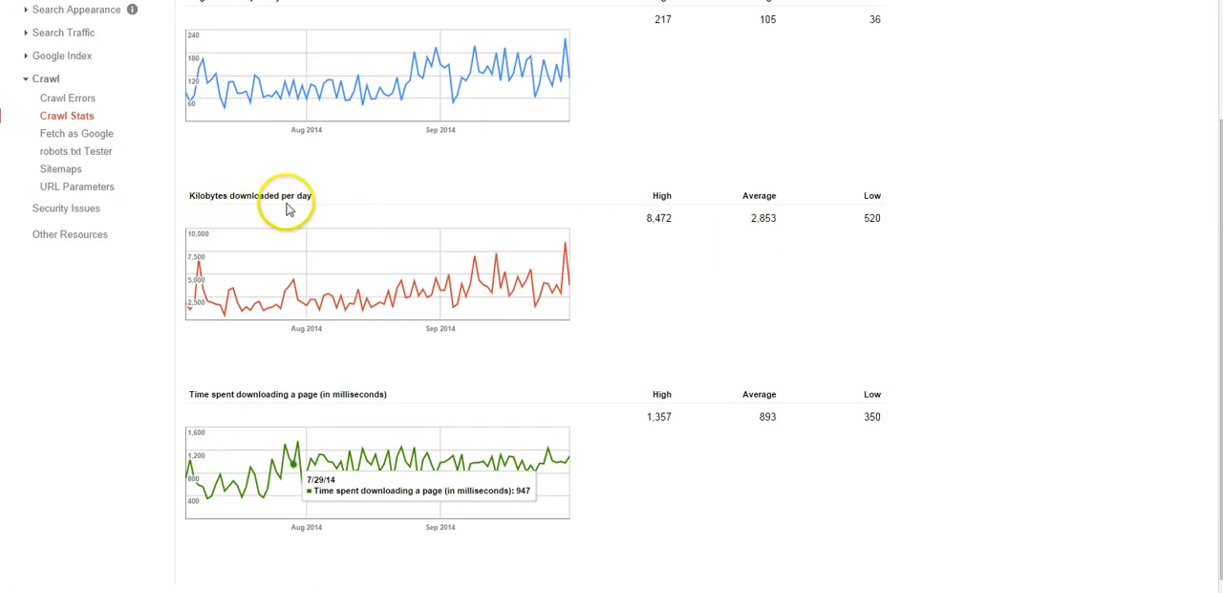
mouse_move(444, 220)
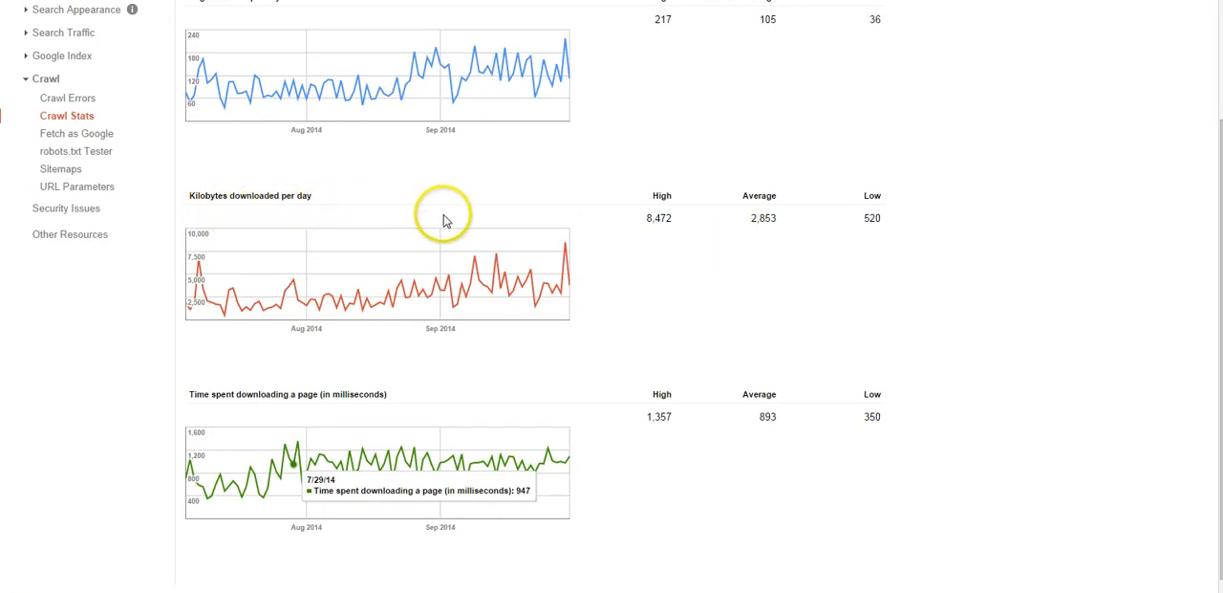
mouse_move(490, 292)
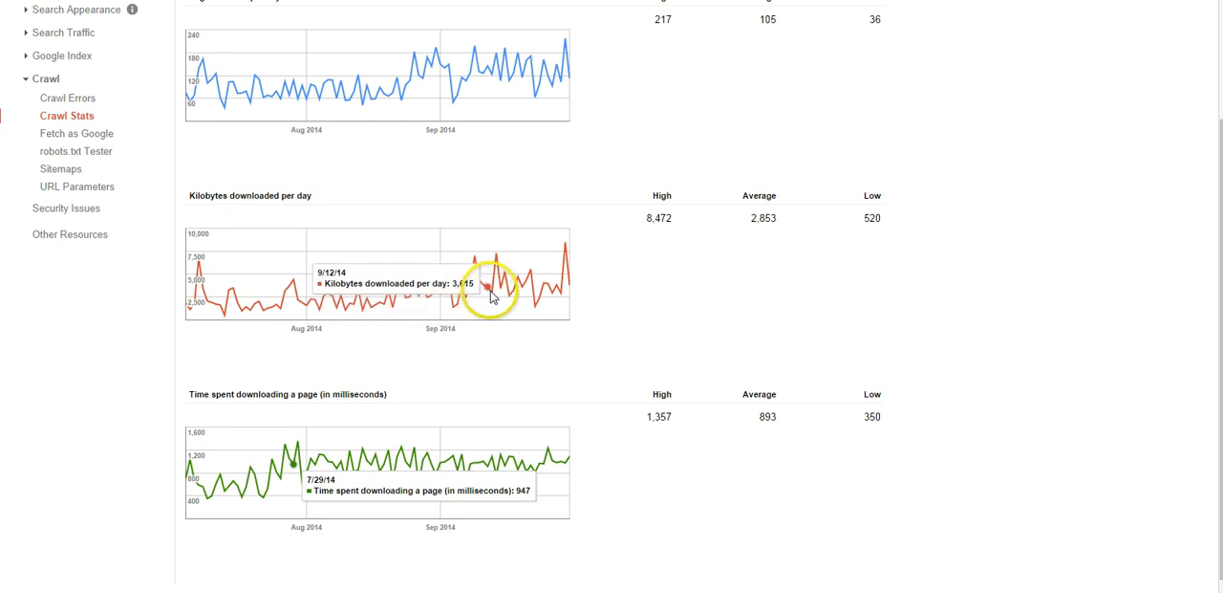
mouse_move(581, 280)
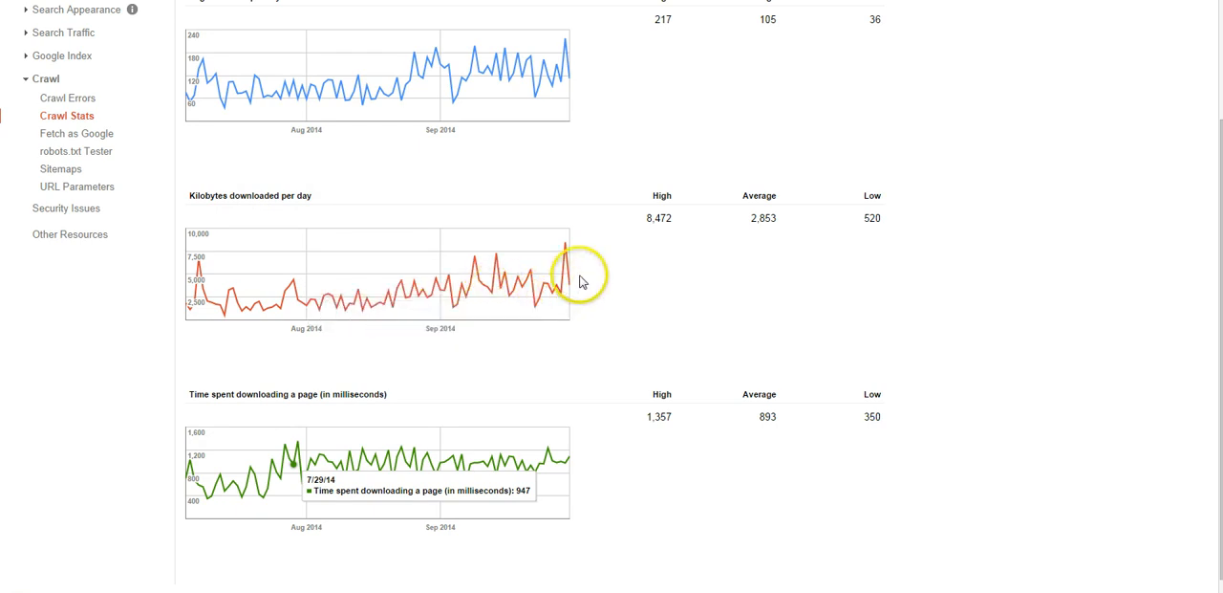
mouse_move(430, 291)
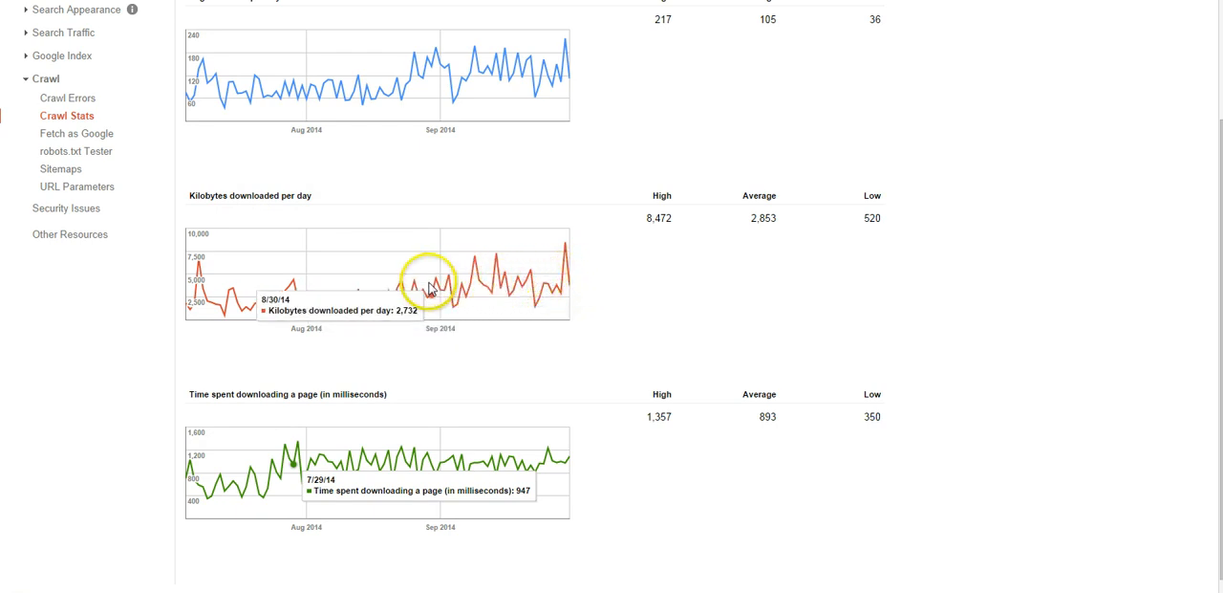
mouse_move(196, 277)
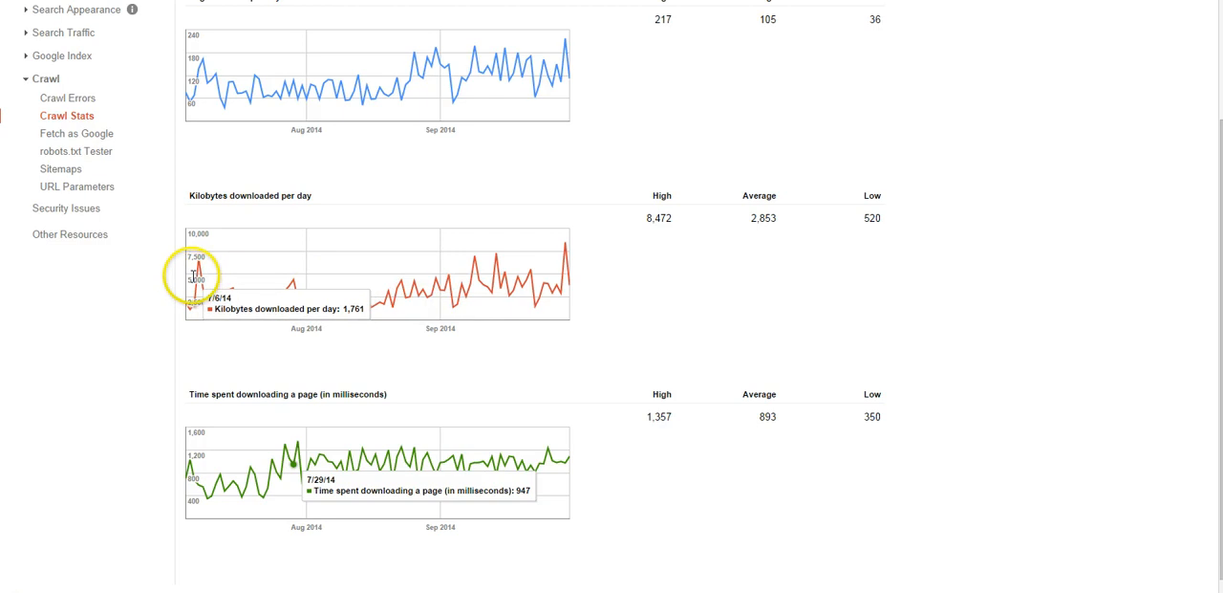
mouse_move(569, 287)
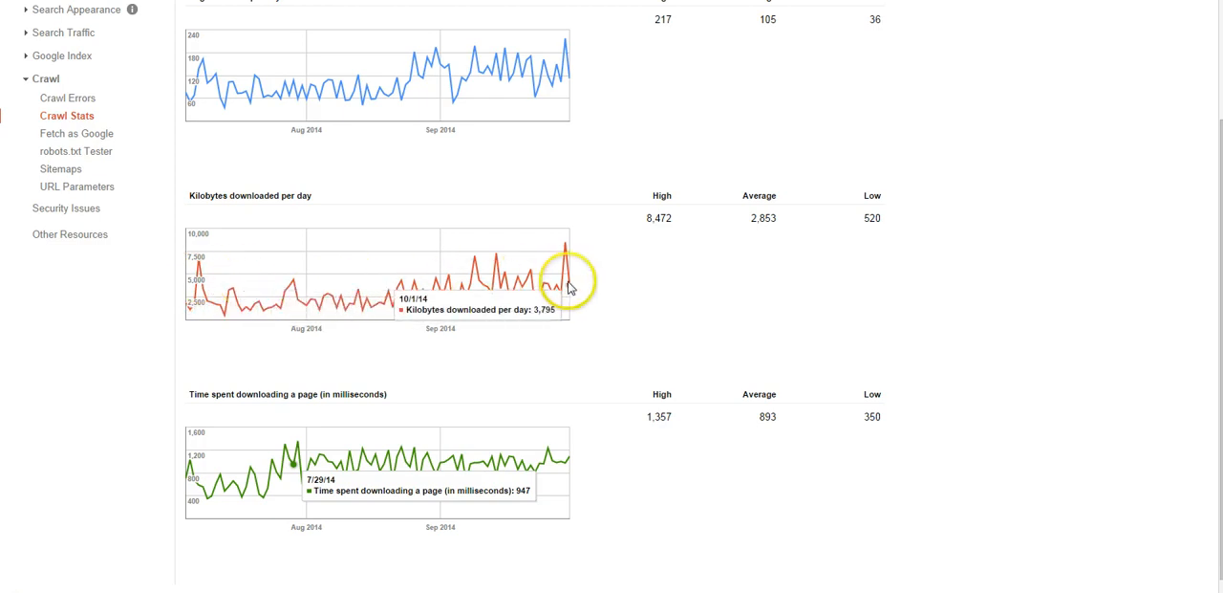
mouse_move(626, 291)
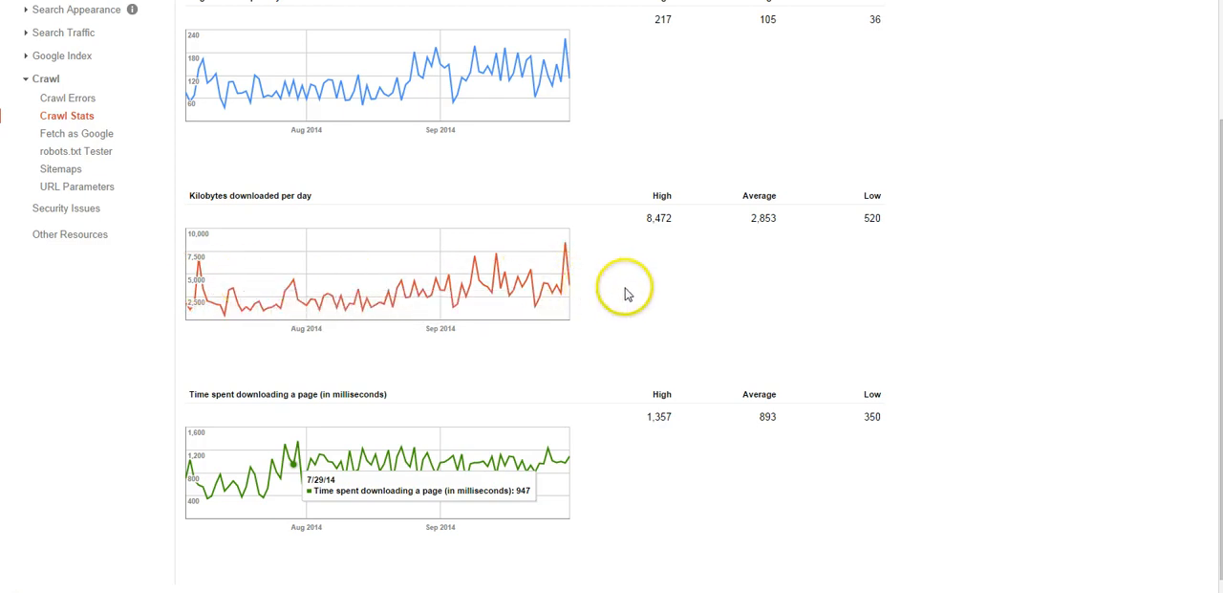
mouse_move(201, 287)
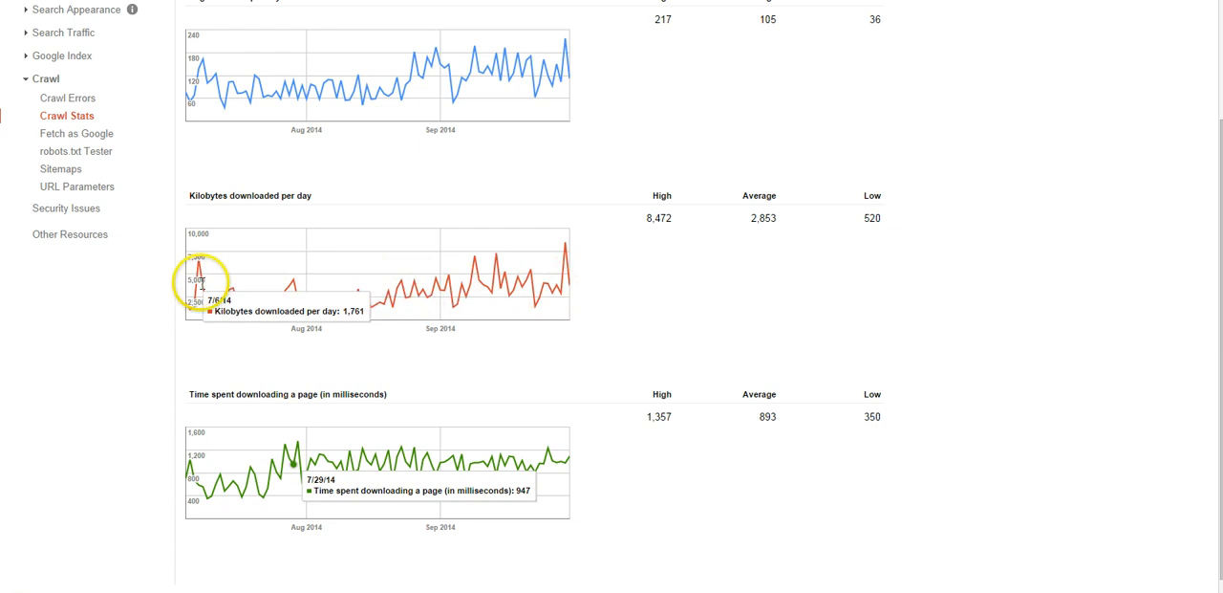
mouse_move(628, 298)
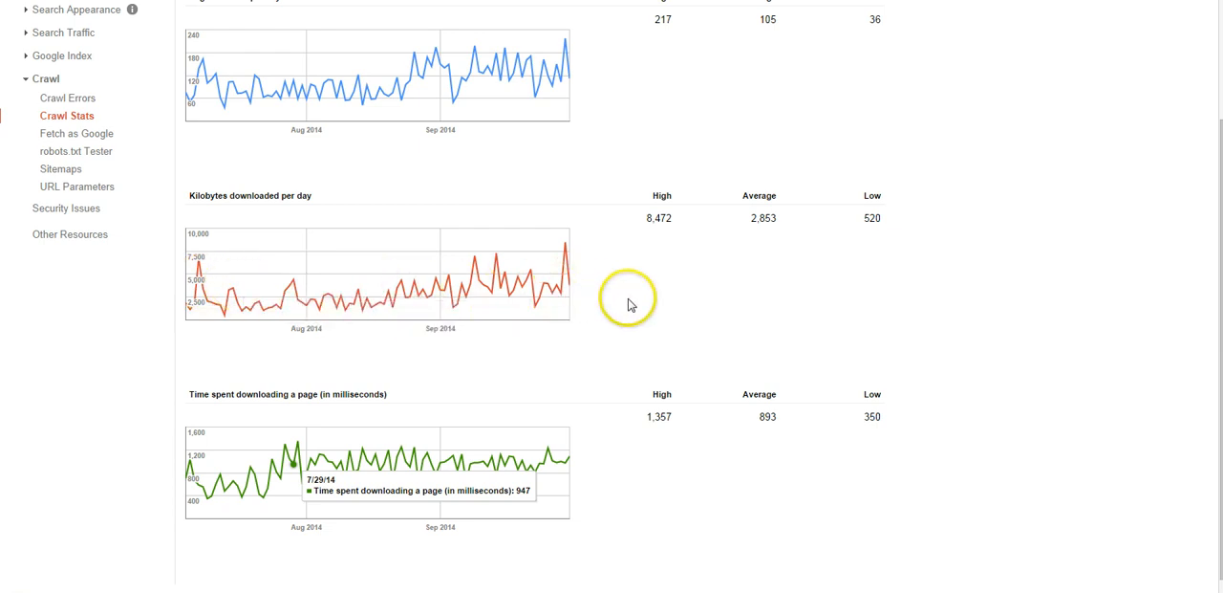
scroll(down, 3)
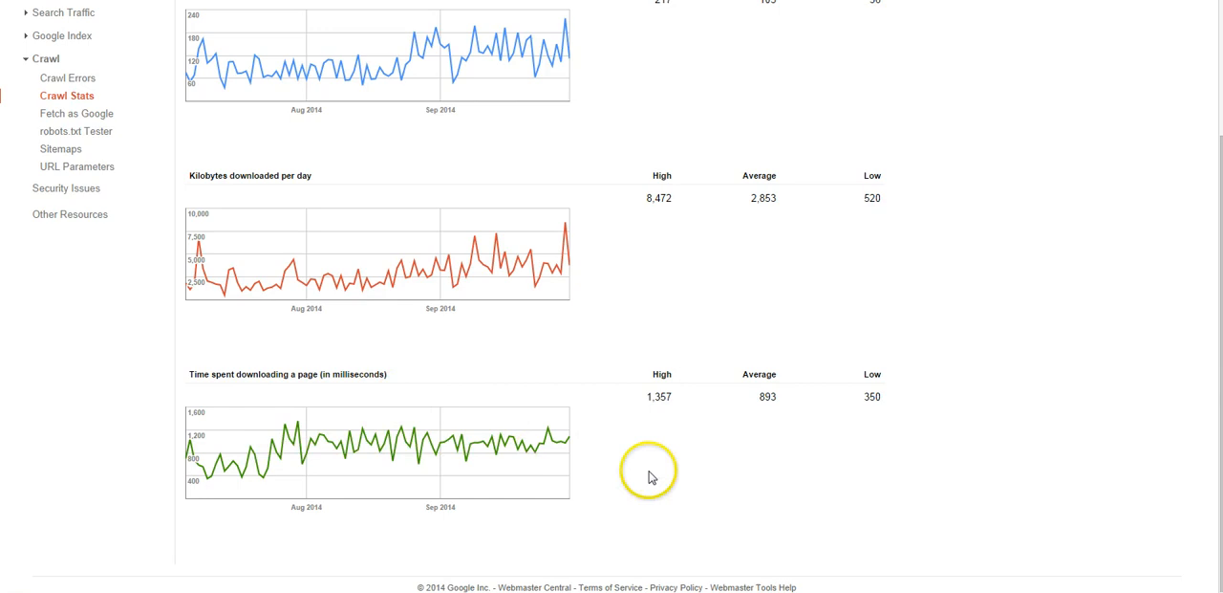
mouse_move(619, 476)
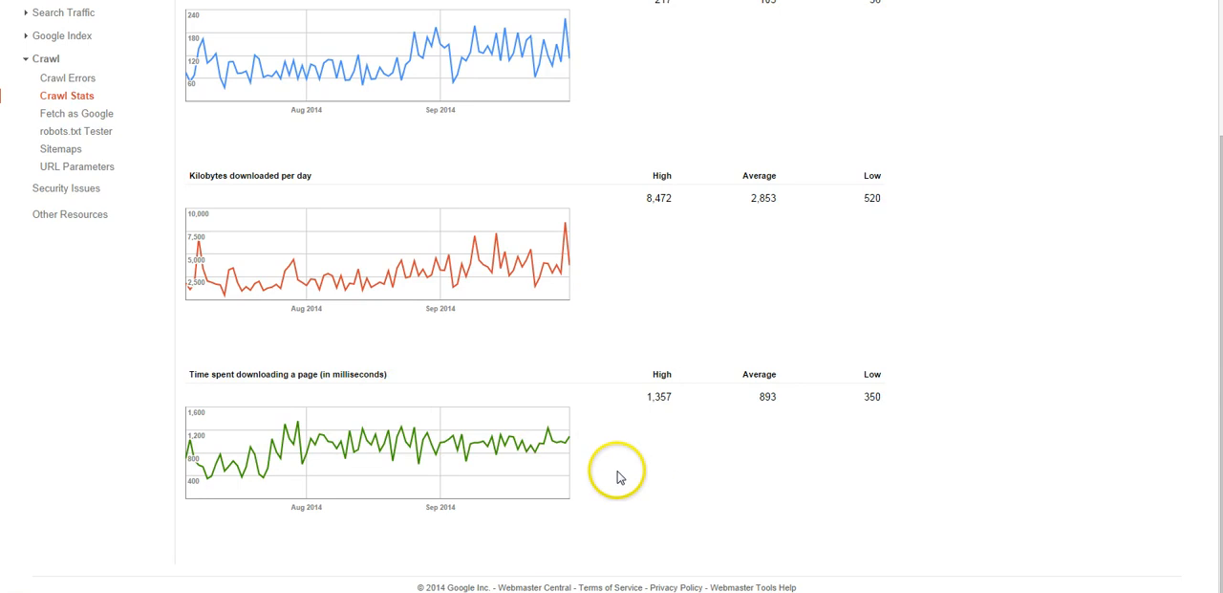
mouse_move(607, 475)
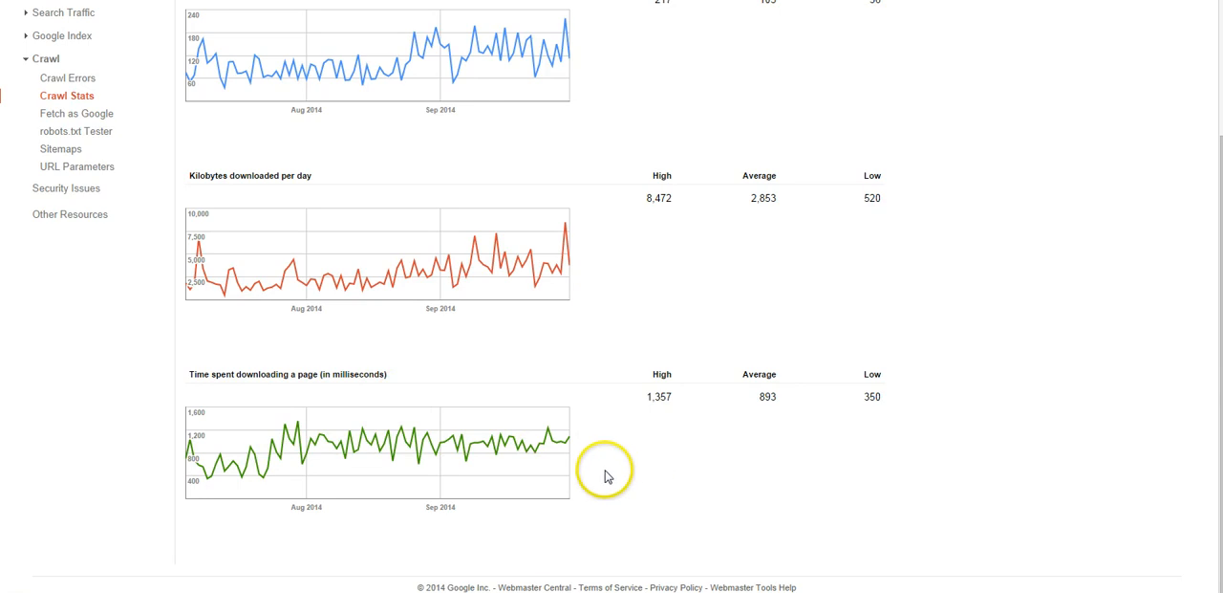
mouse_move(430, 93)
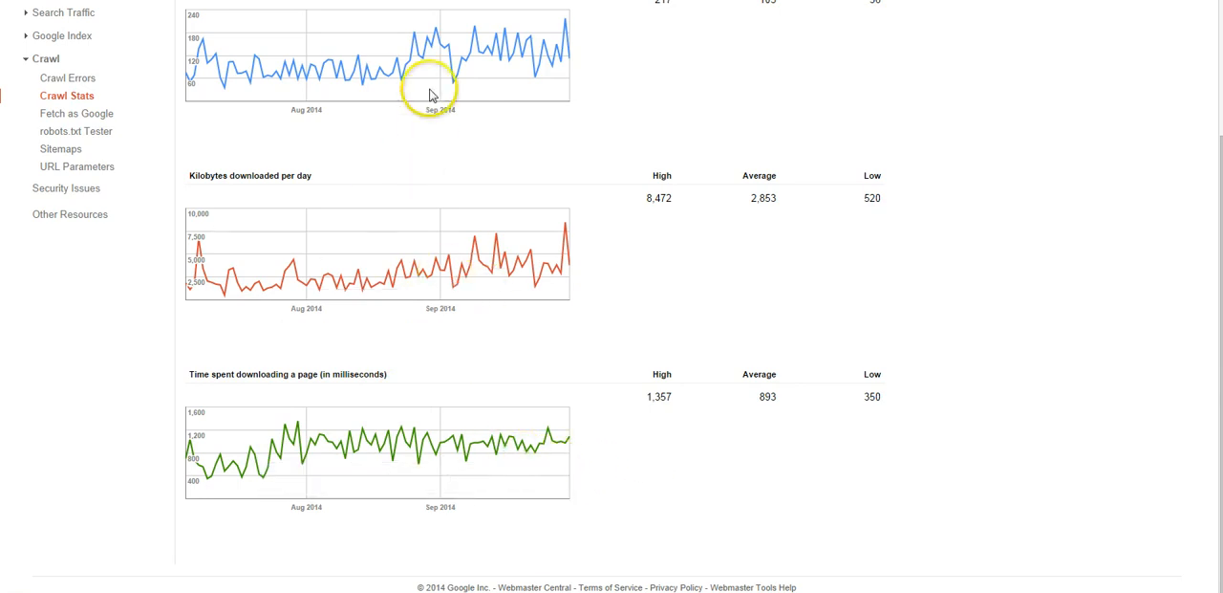
mouse_move(398, 186)
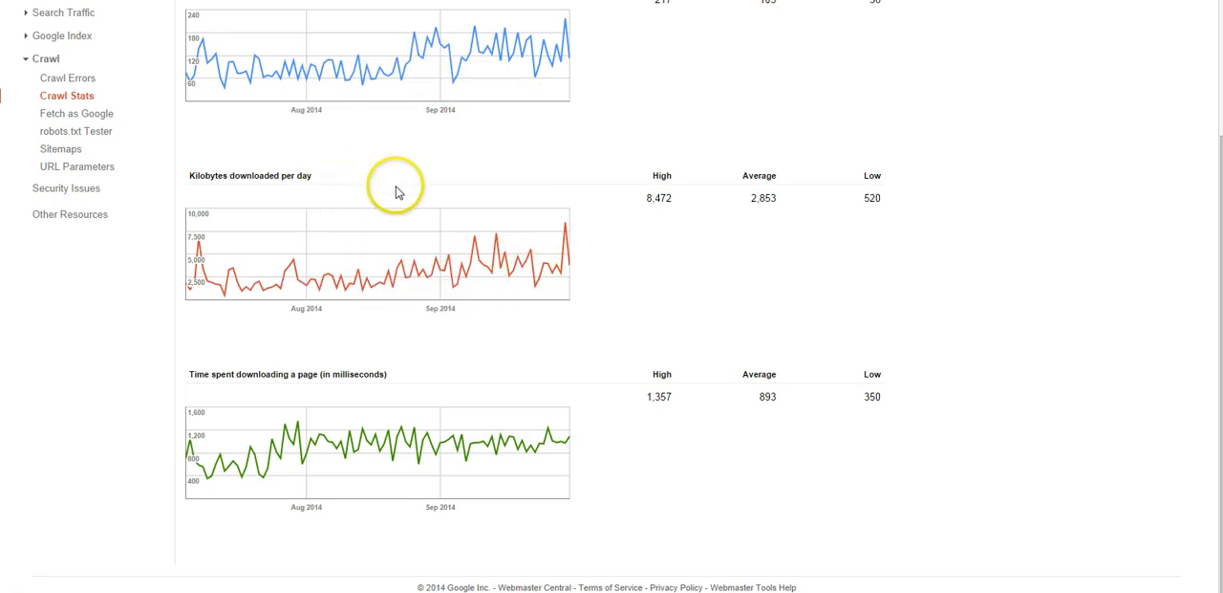
mouse_move(552, 449)
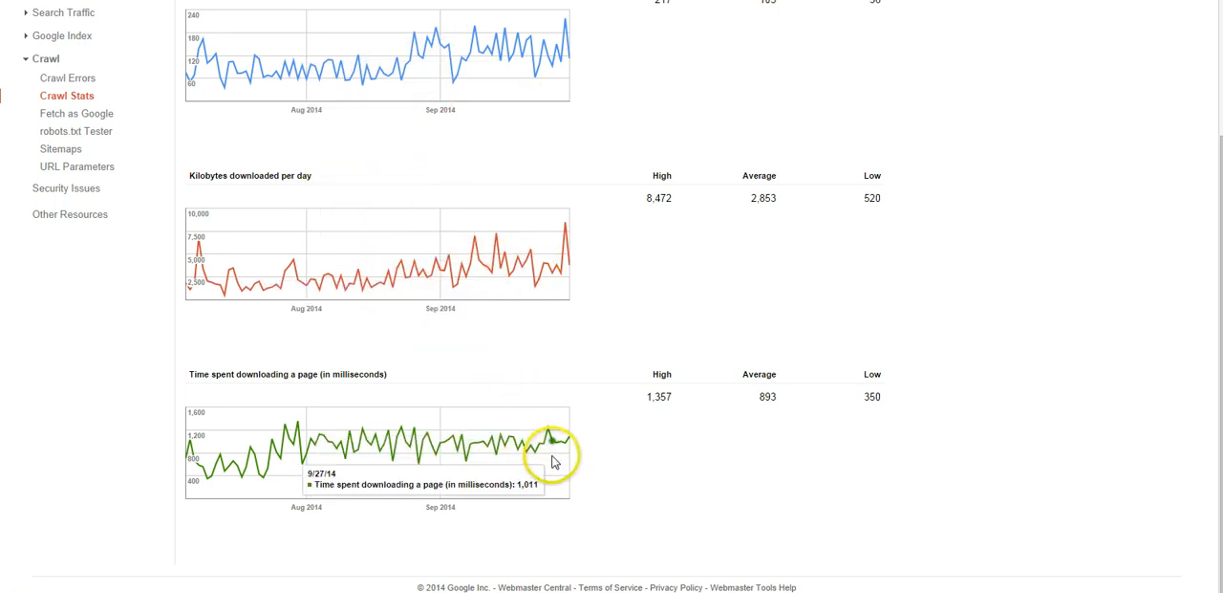
mouse_move(244, 440)
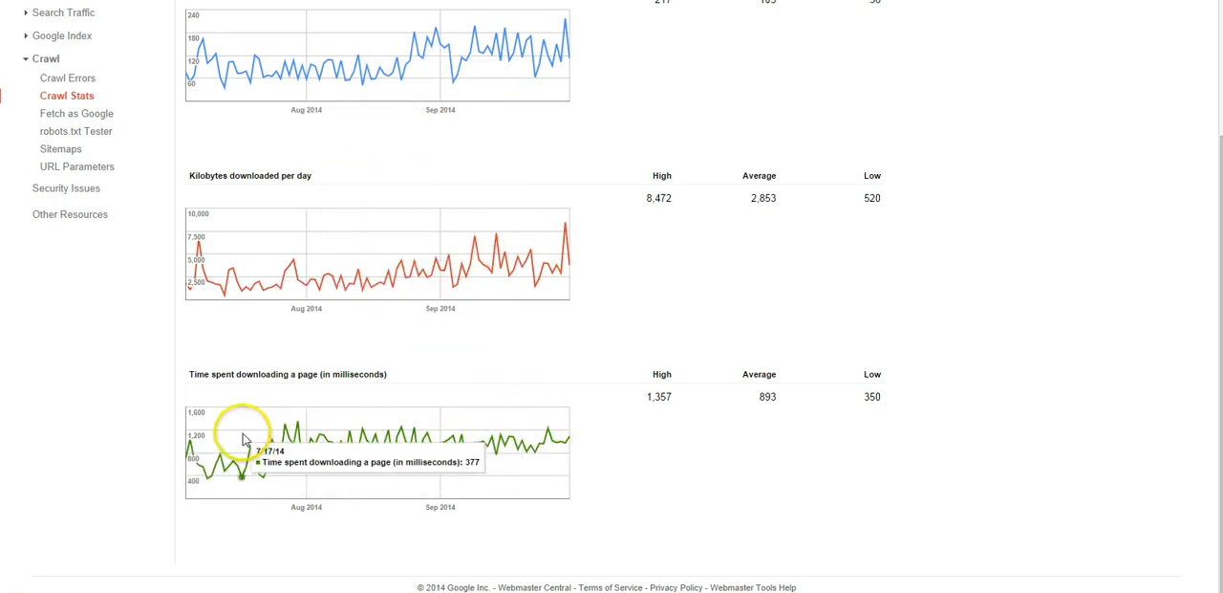
mouse_move(402, 444)
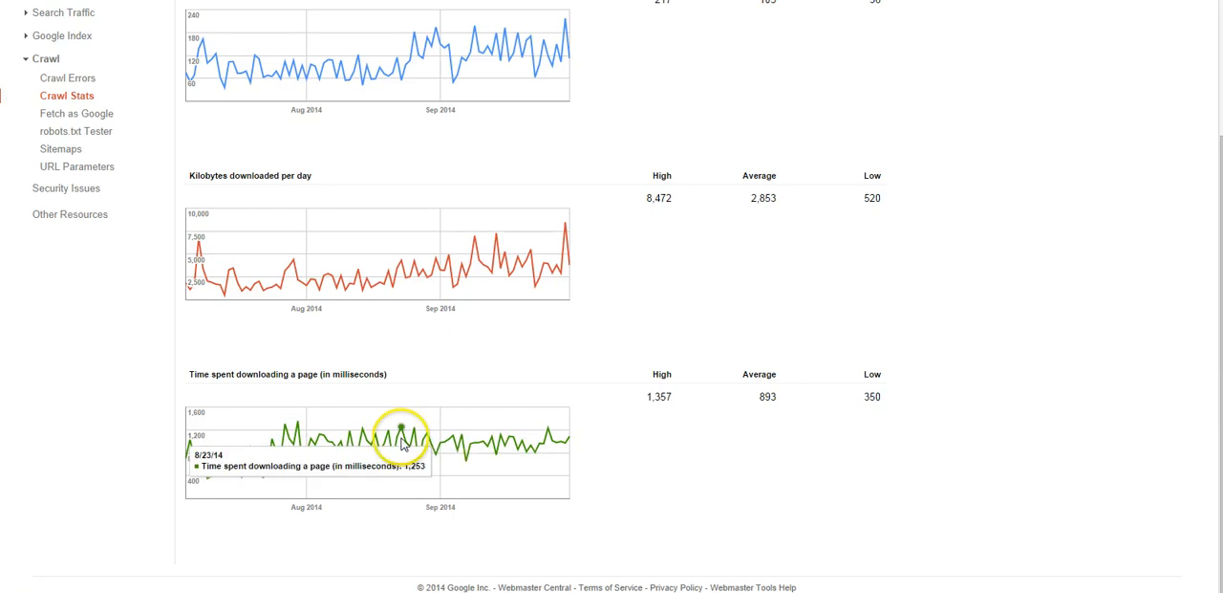
mouse_move(301, 445)
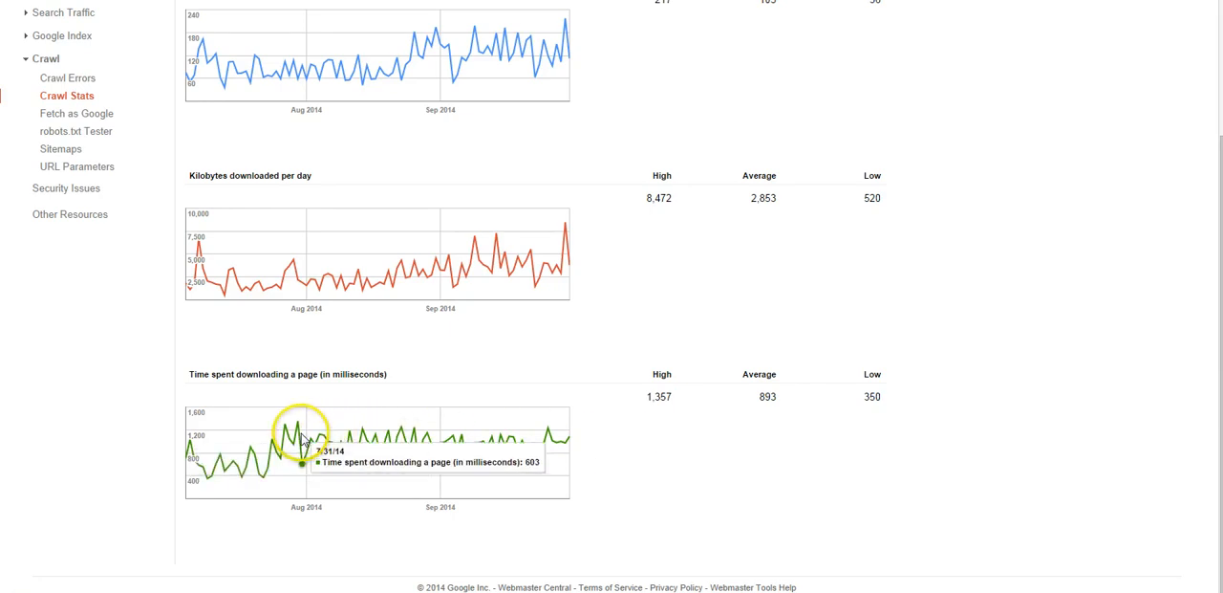
mouse_move(498, 438)
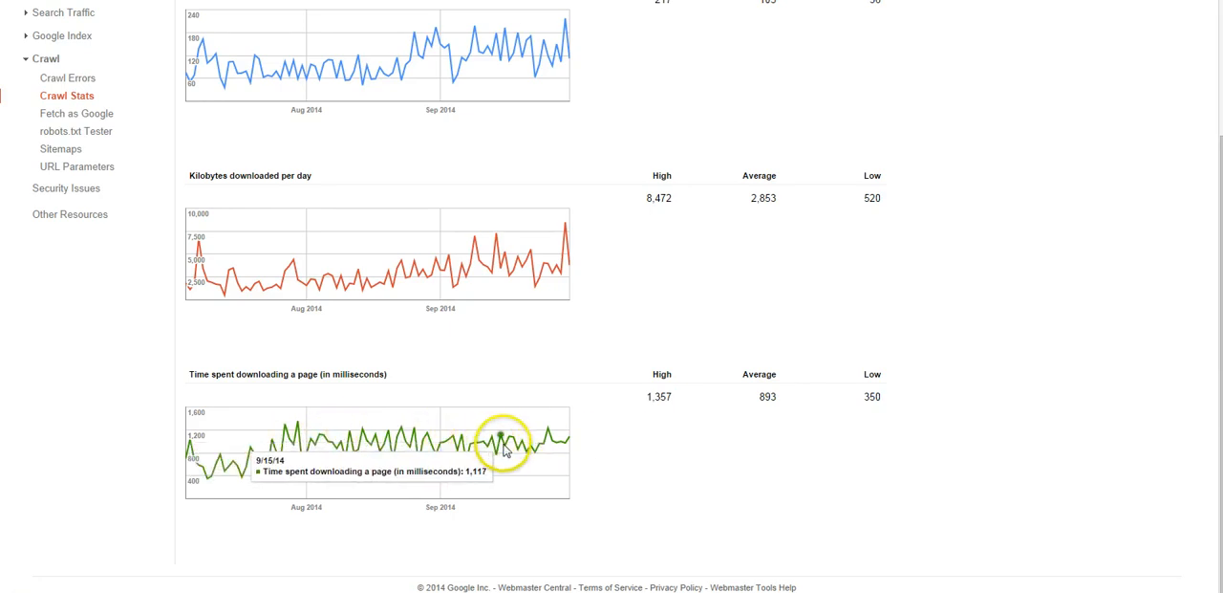
mouse_move(575, 454)
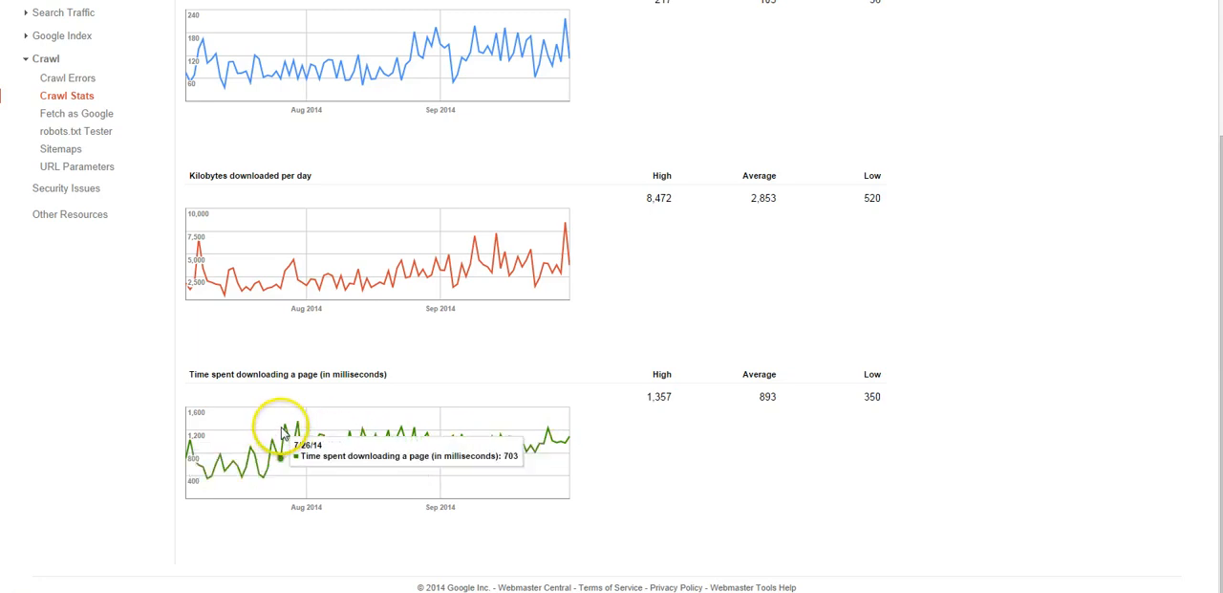
mouse_move(613, 432)
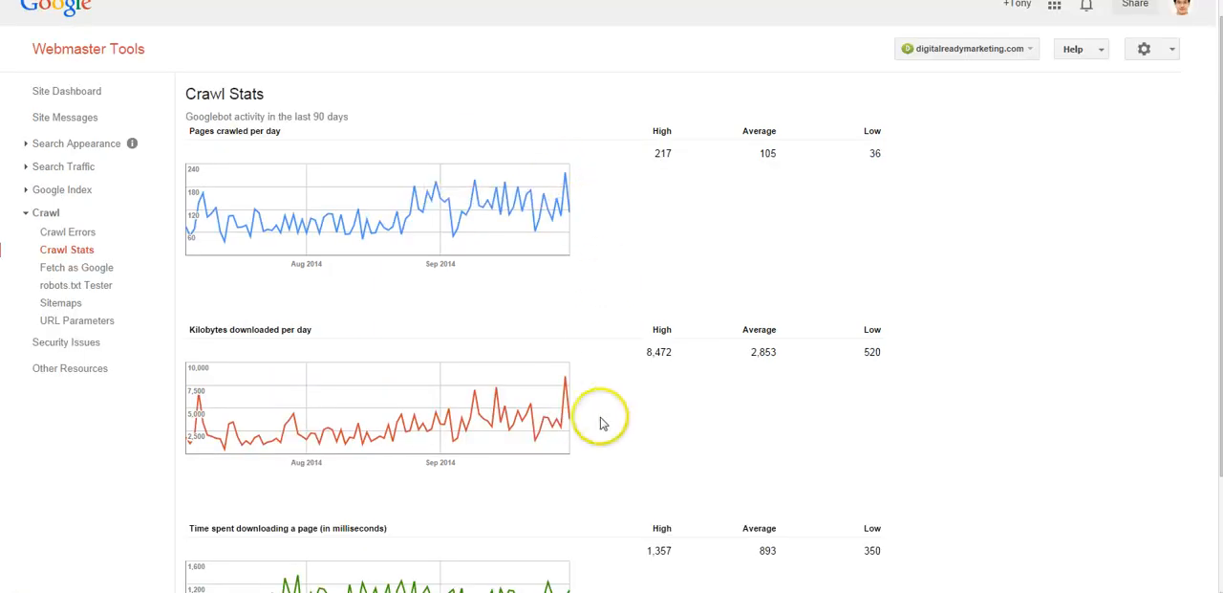
mouse_move(573, 423)
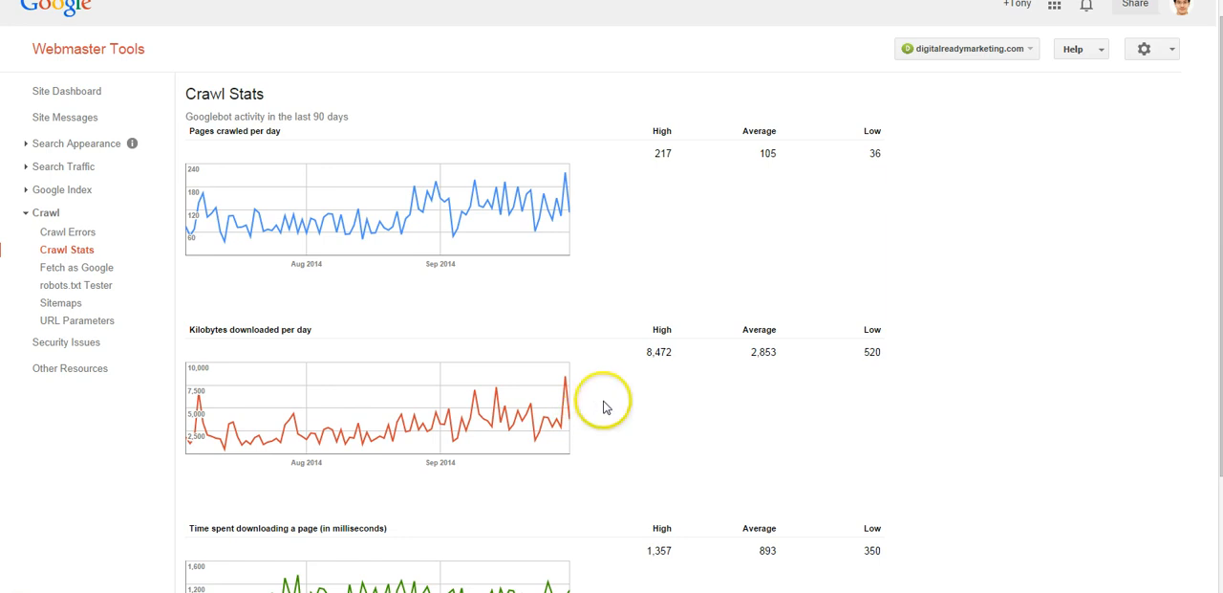
mouse_move(610, 432)
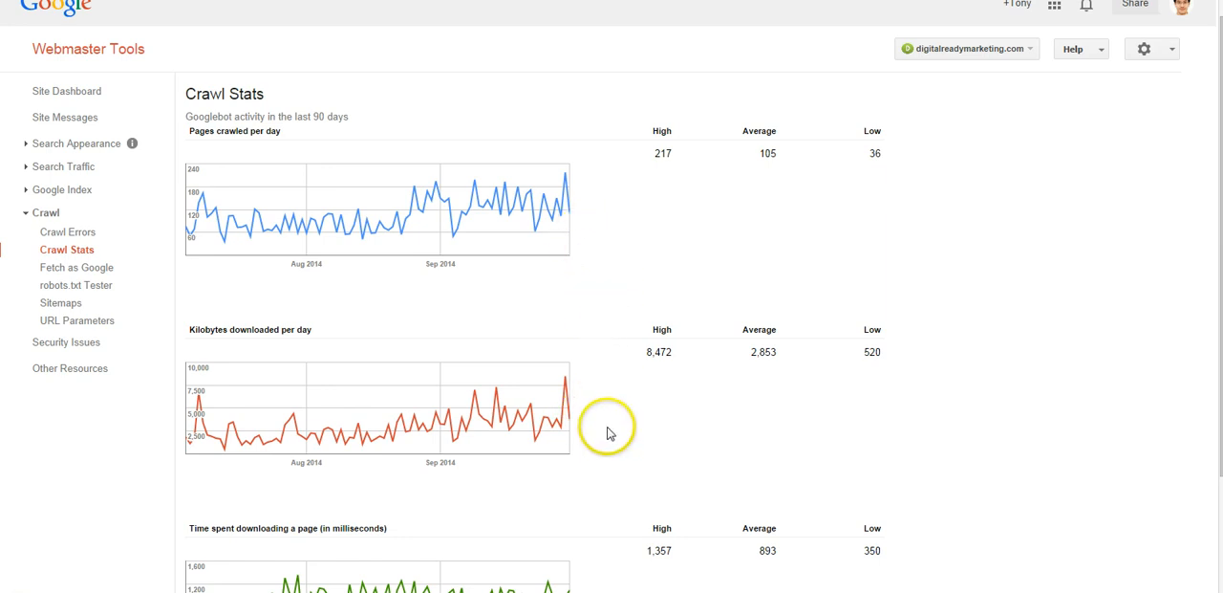
mouse_move(600, 418)
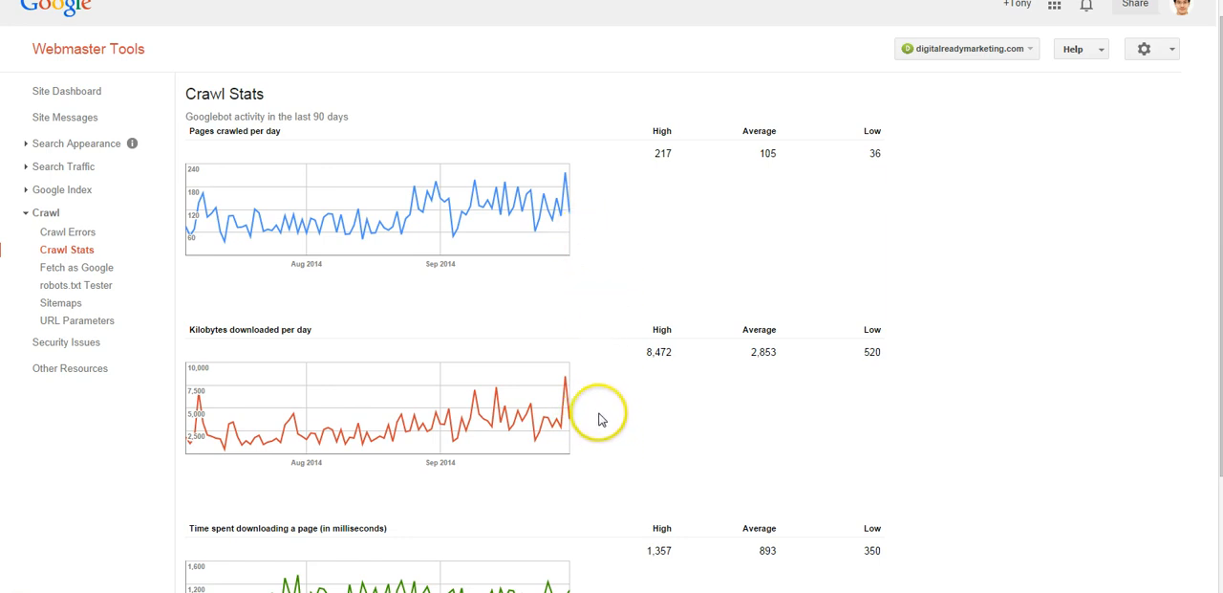
scroll(down, 3)
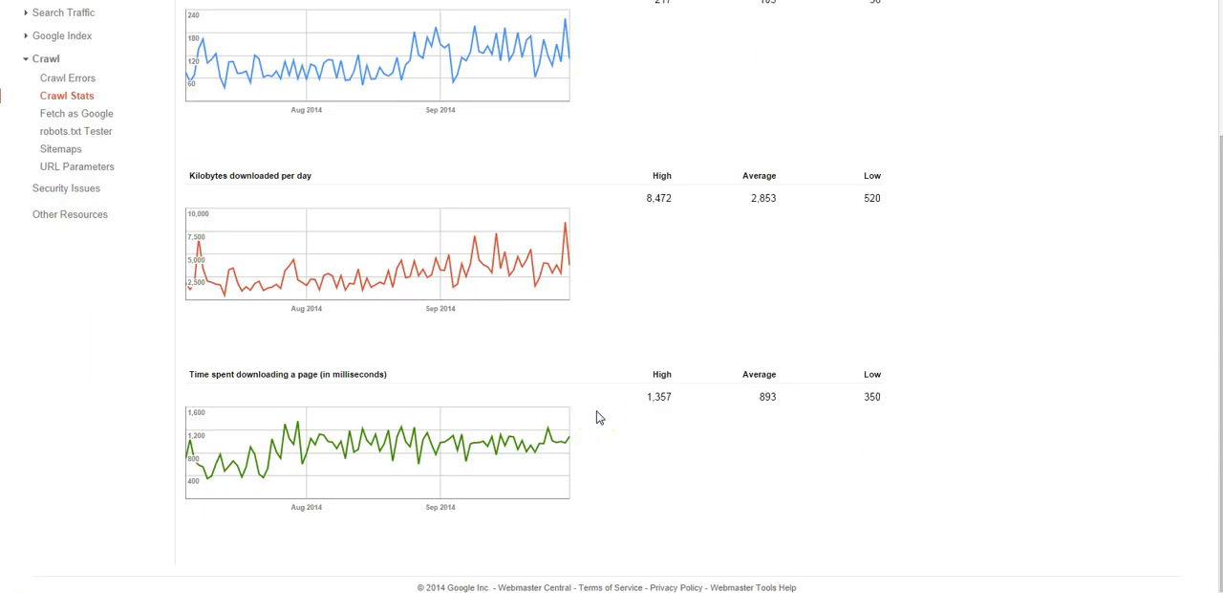